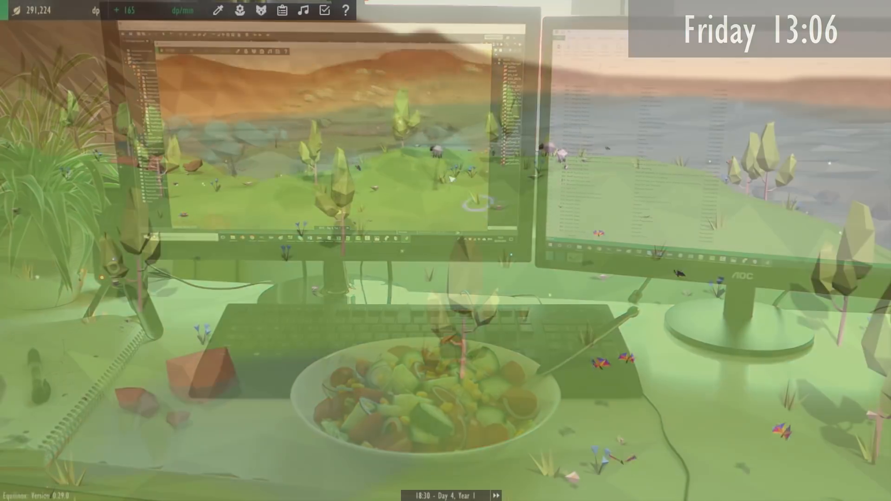
# Open the Progress checklist on the Tasks list and scroll down through the unchecked tasks
pyautogui.click(324, 10)
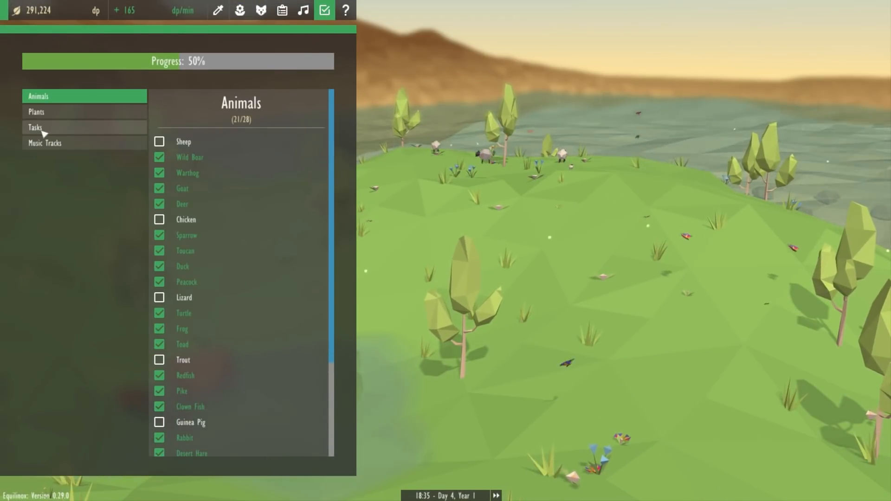
pyautogui.click(35, 127)
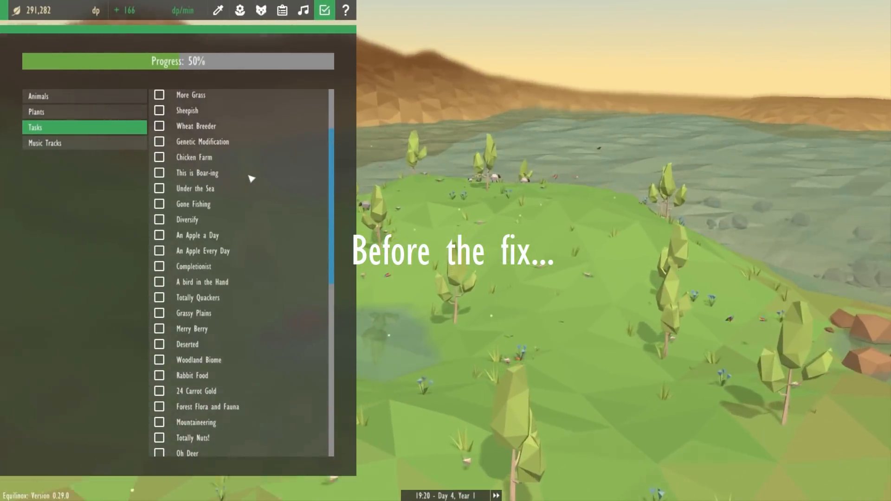
pyautogui.scroll(-3)
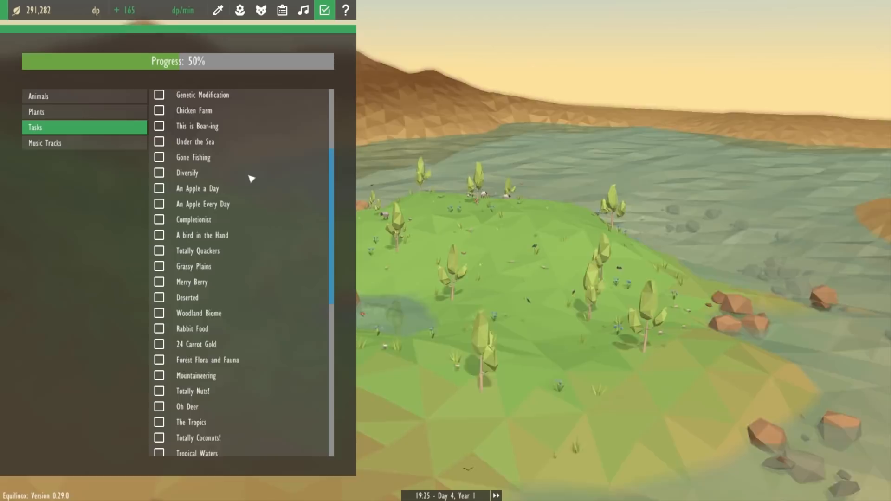